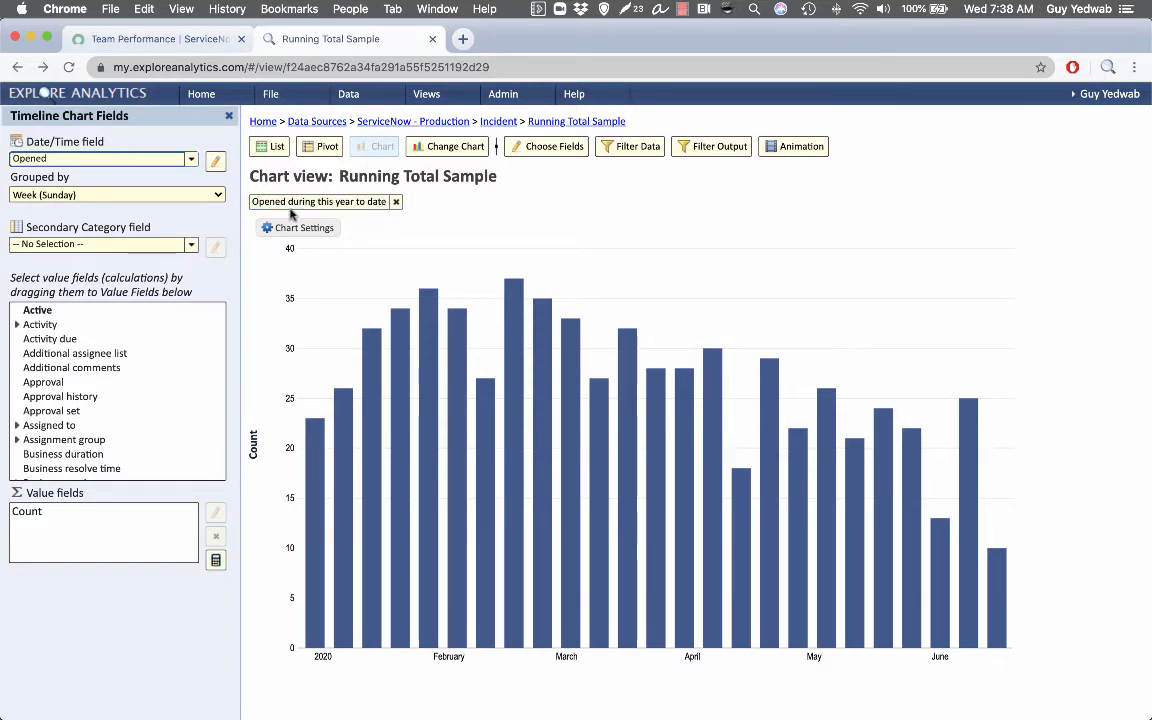
mouse_move(314, 418)
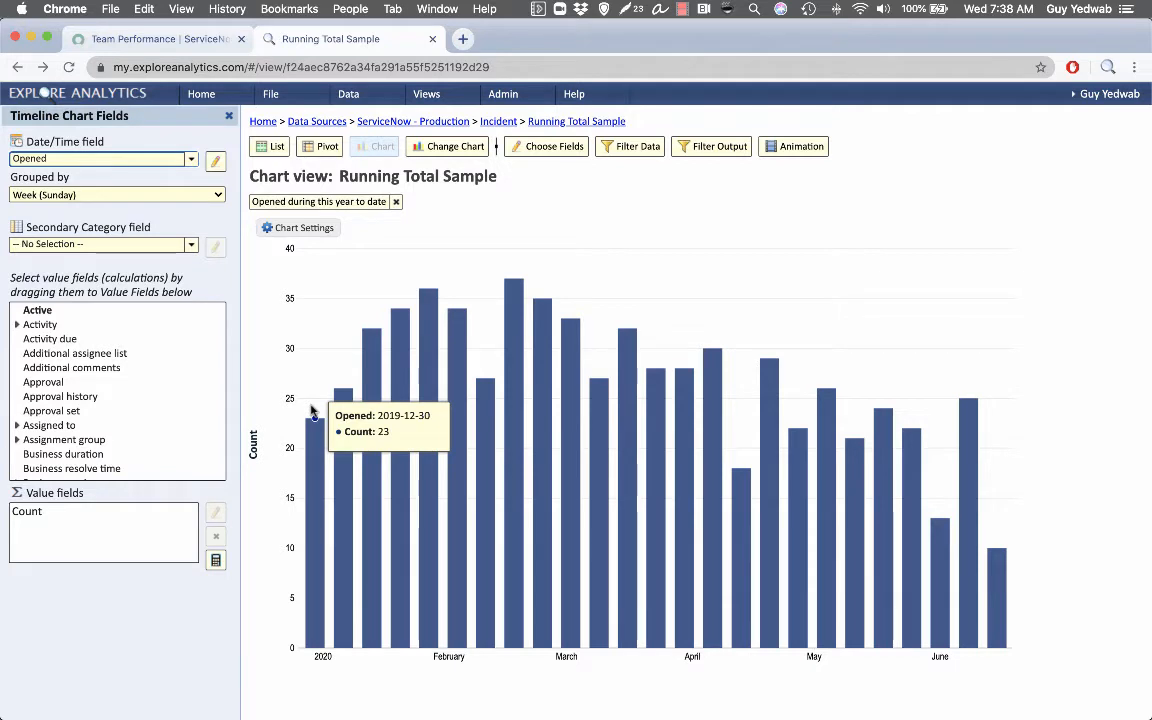
mouse_move(348, 388)
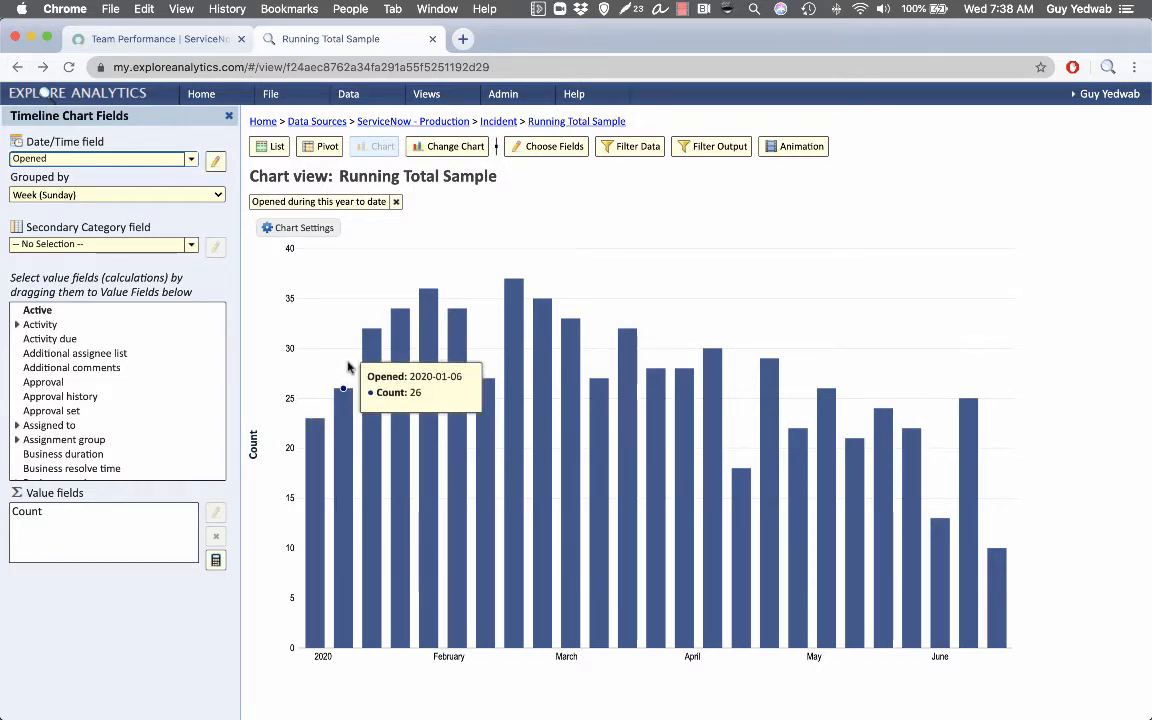
mouse_move(342, 368)
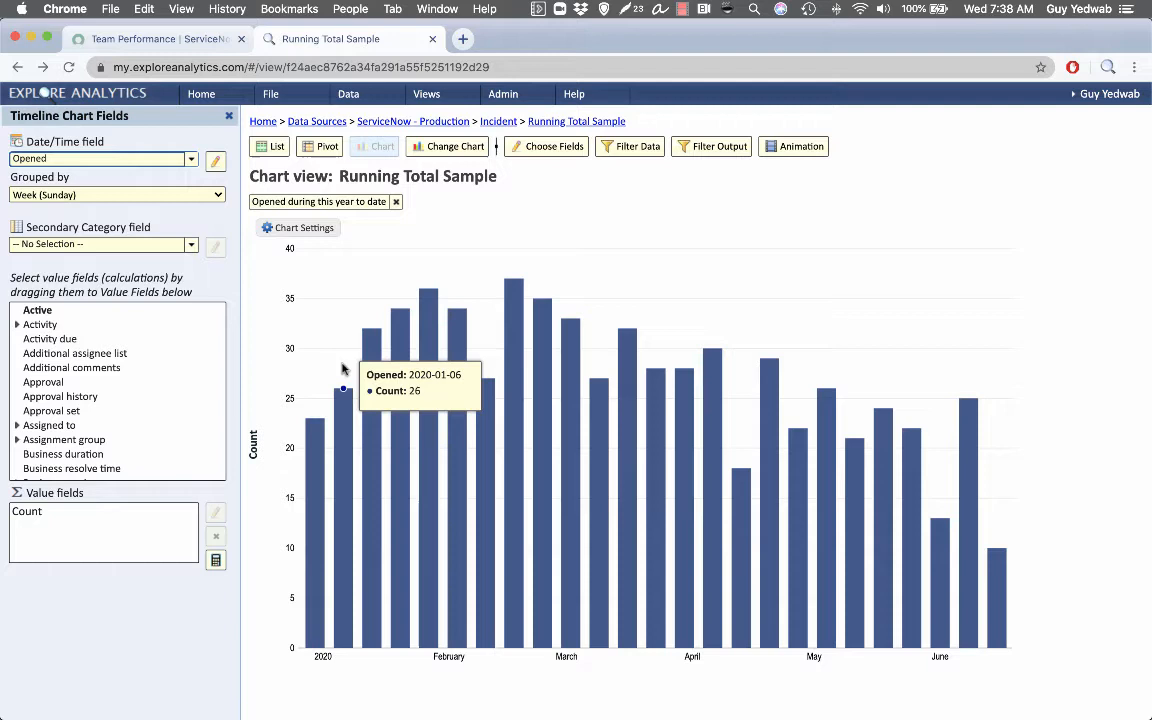
mouse_move(368, 332)
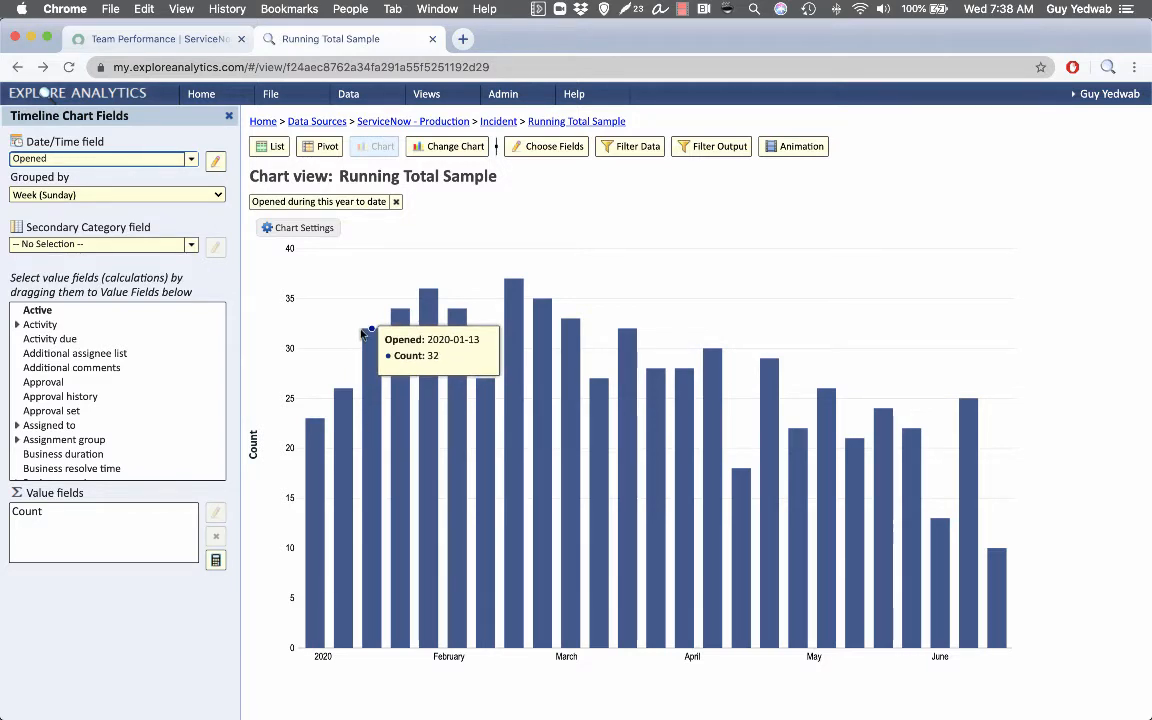
mouse_move(516, 282)
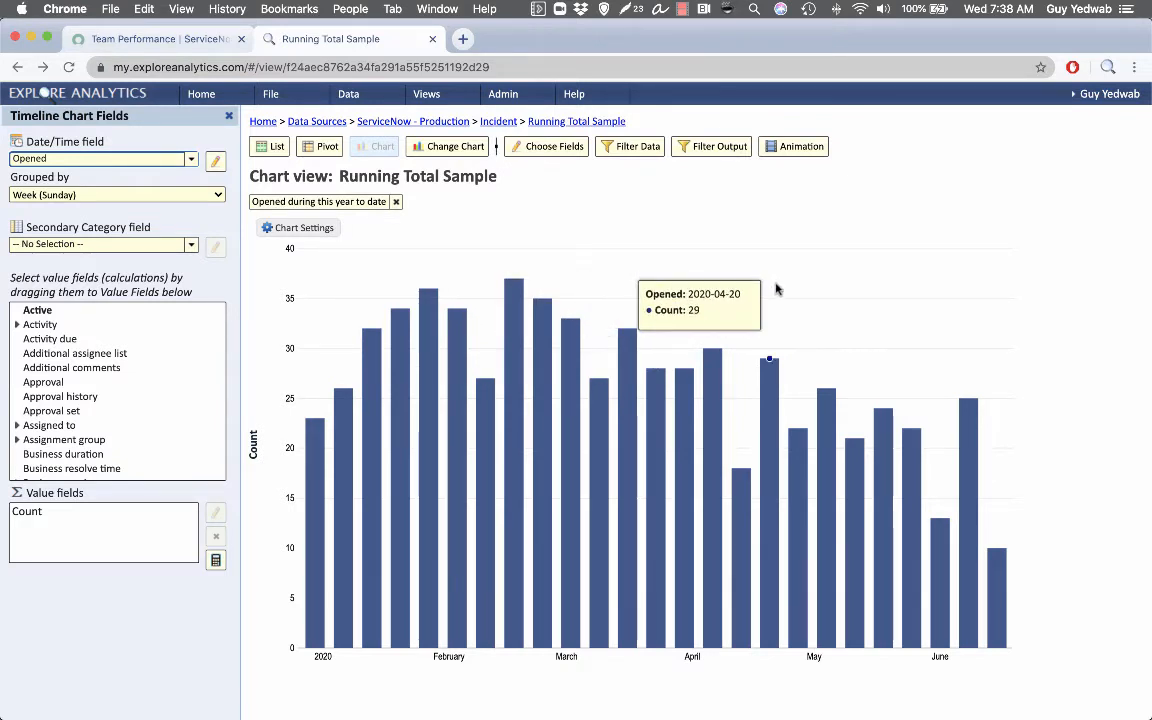
mouse_move(996, 548)
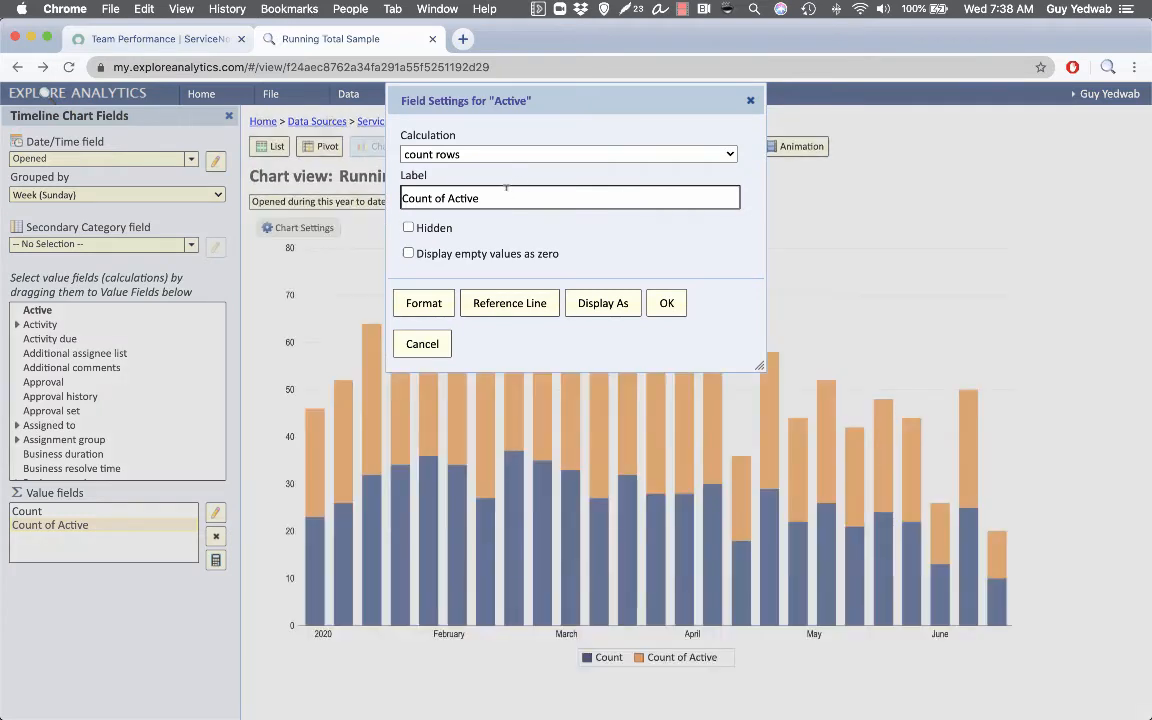
- Label the new count field 'Running Total' and display its values as a running total
text(Running T)
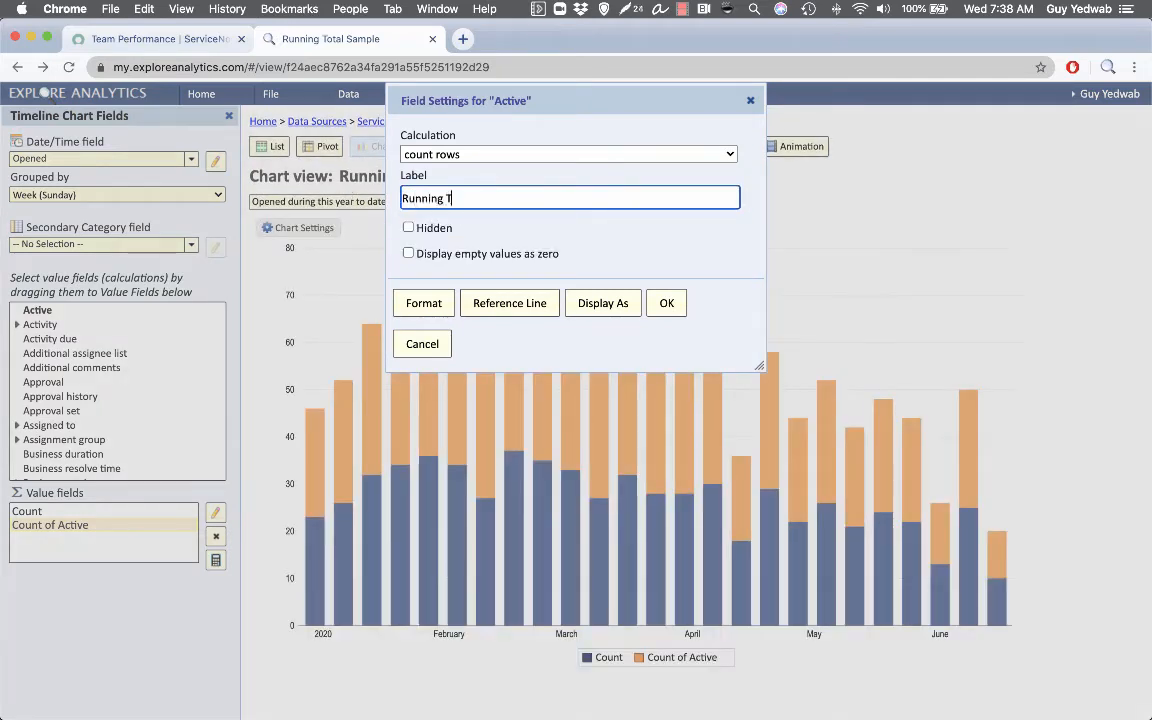
text(otal)
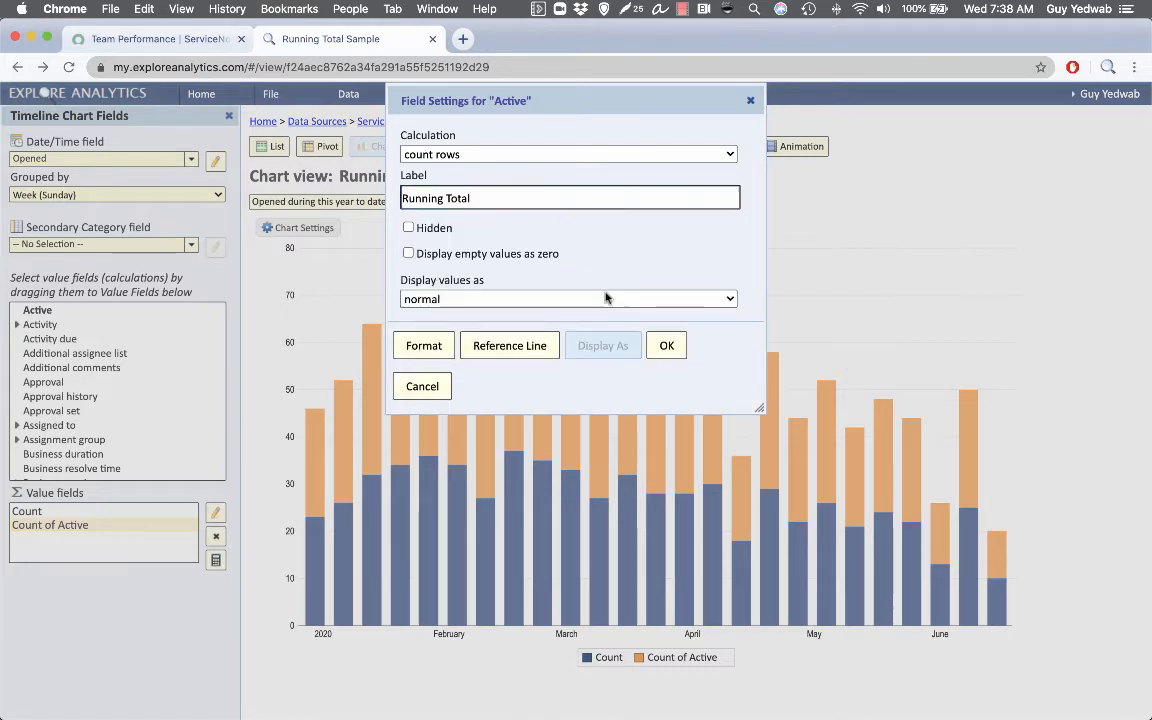
click(568, 298)
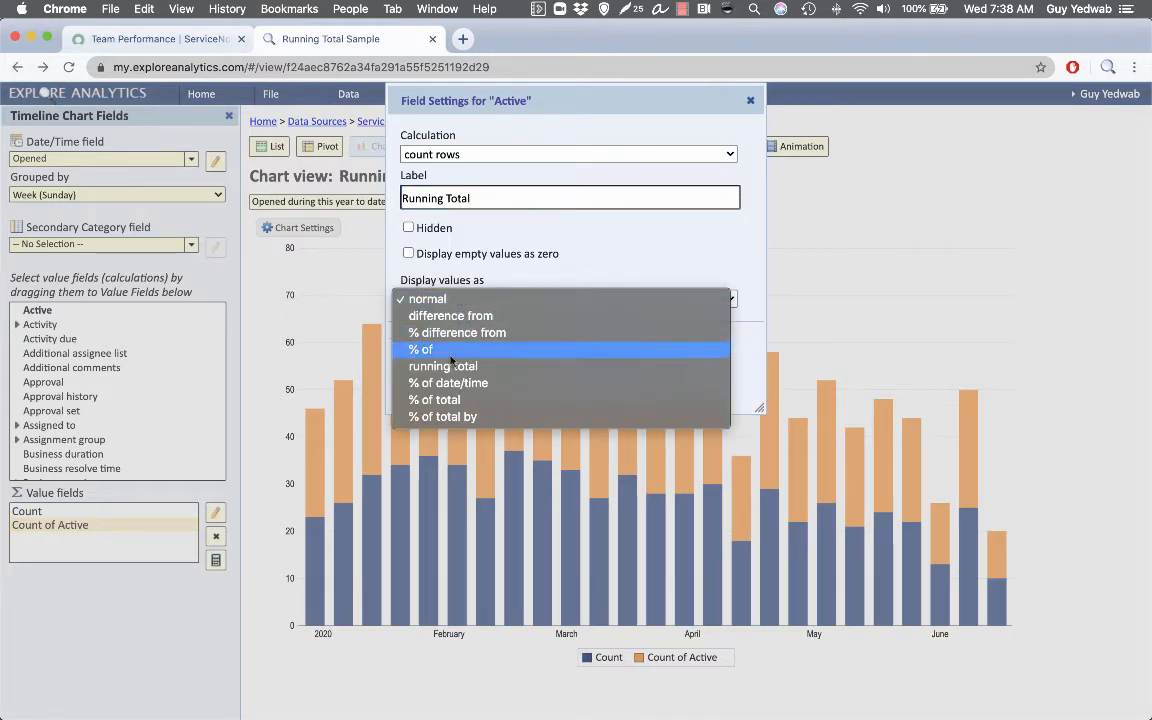
click(448, 382)
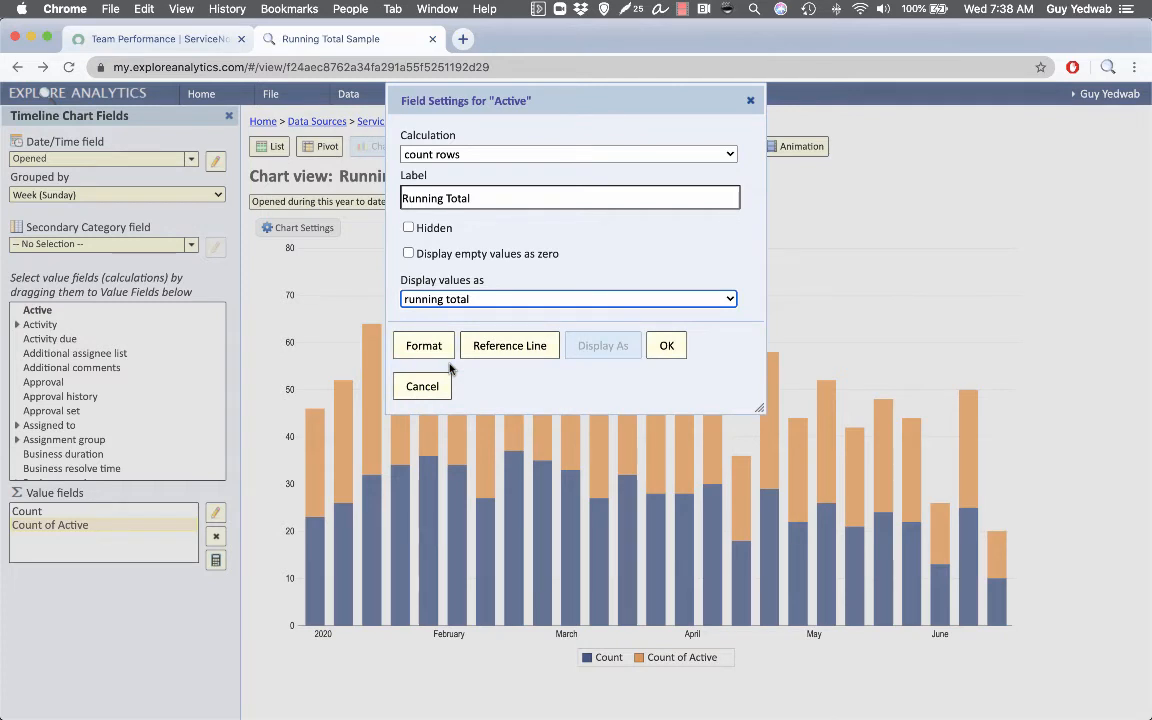
mouse_move(598, 340)
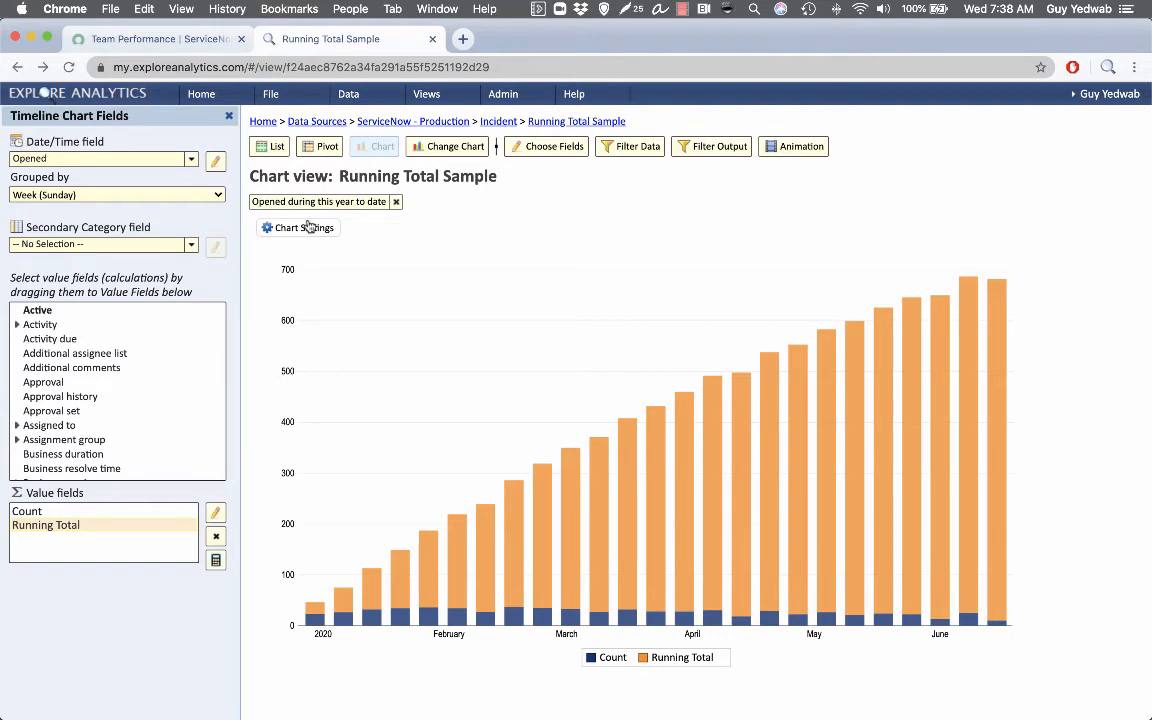
- Switch the chart type to combo and inspect the mid-May data point's details
click(298, 228)
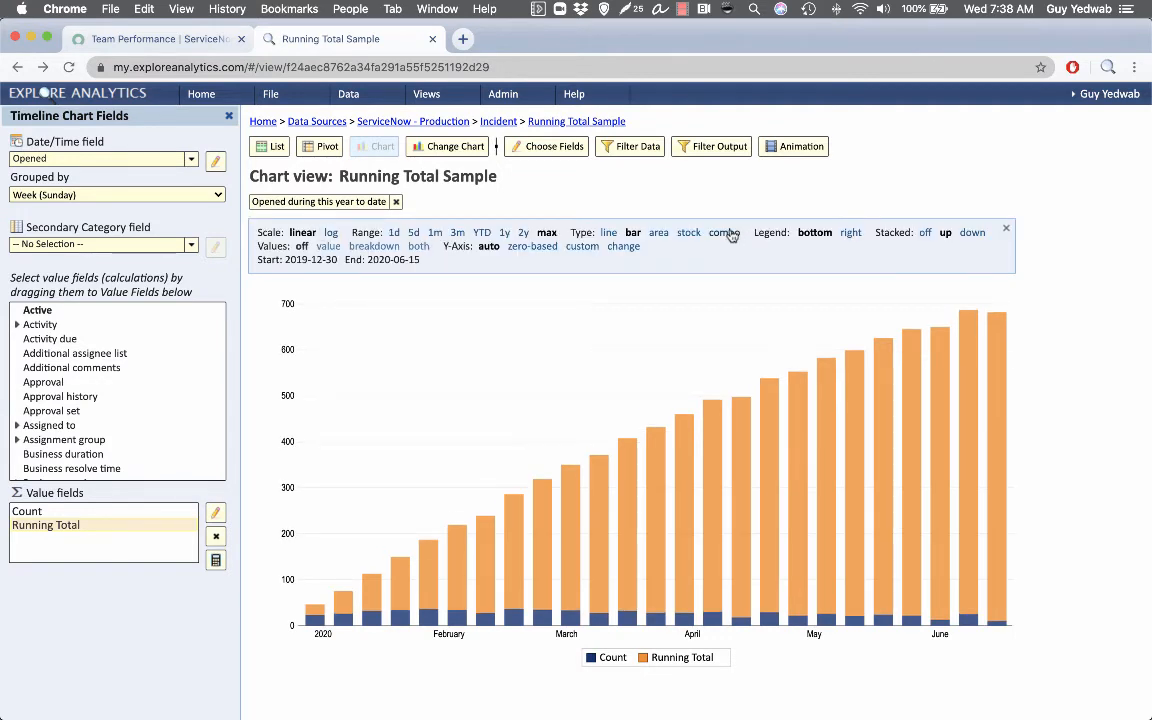
click(724, 232)
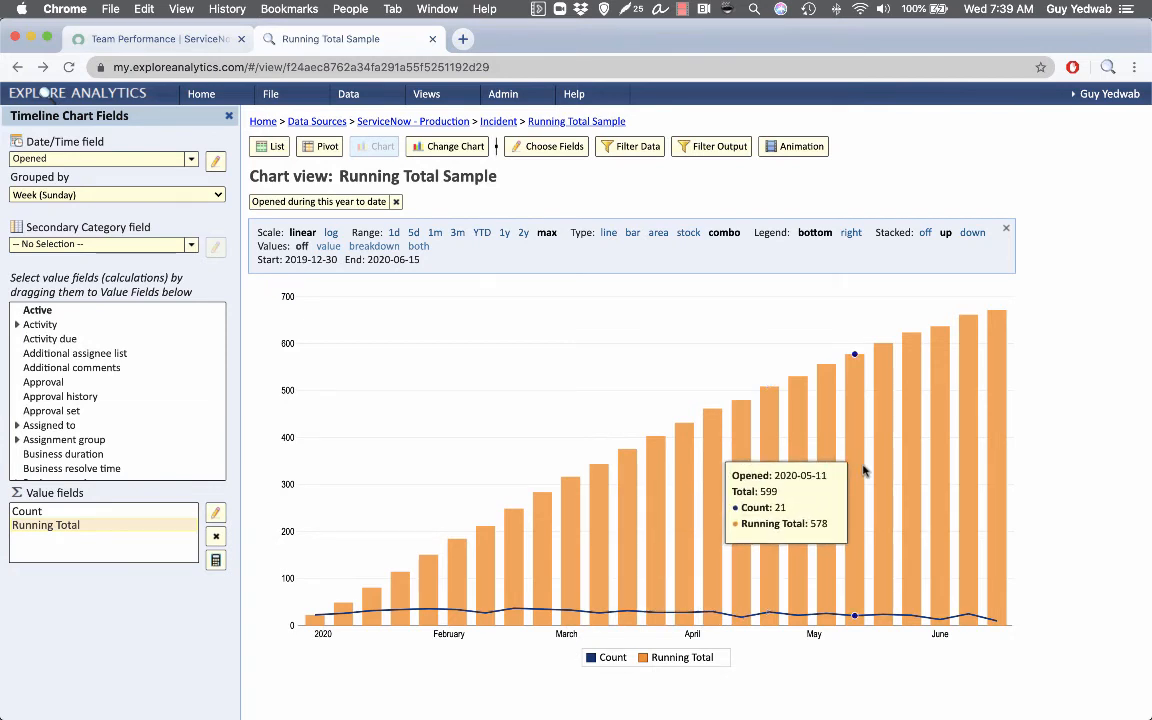
click(856, 354)
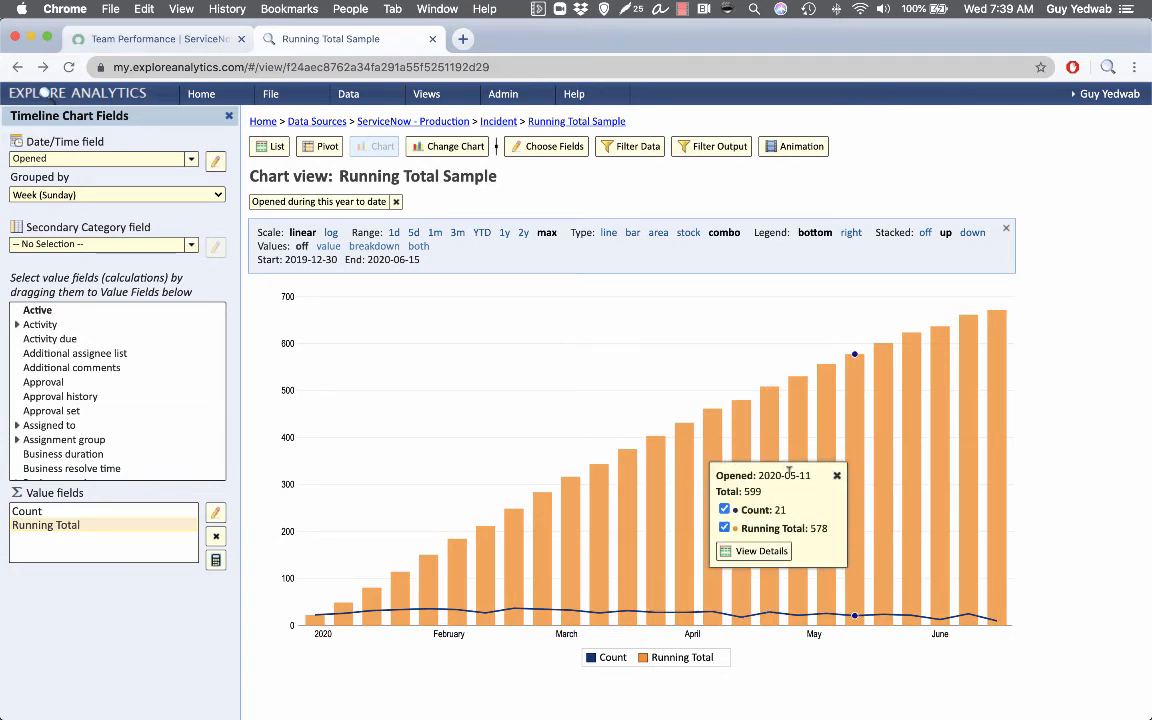
mouse_move(816, 482)
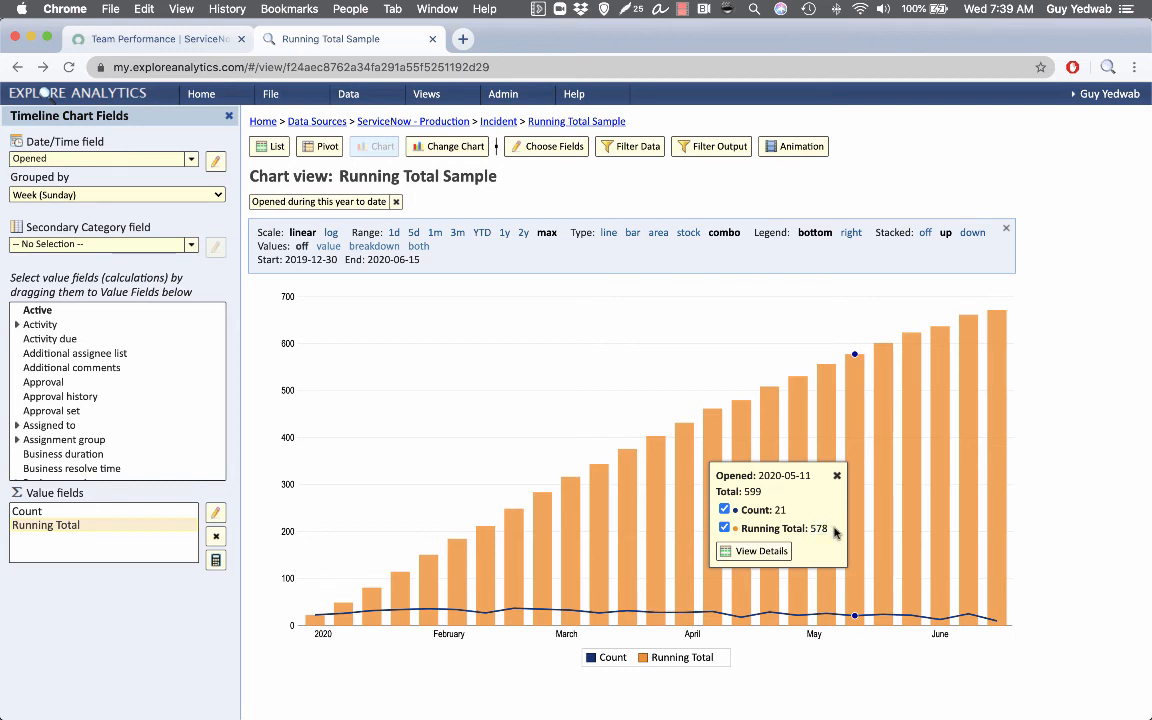
click(836, 476)
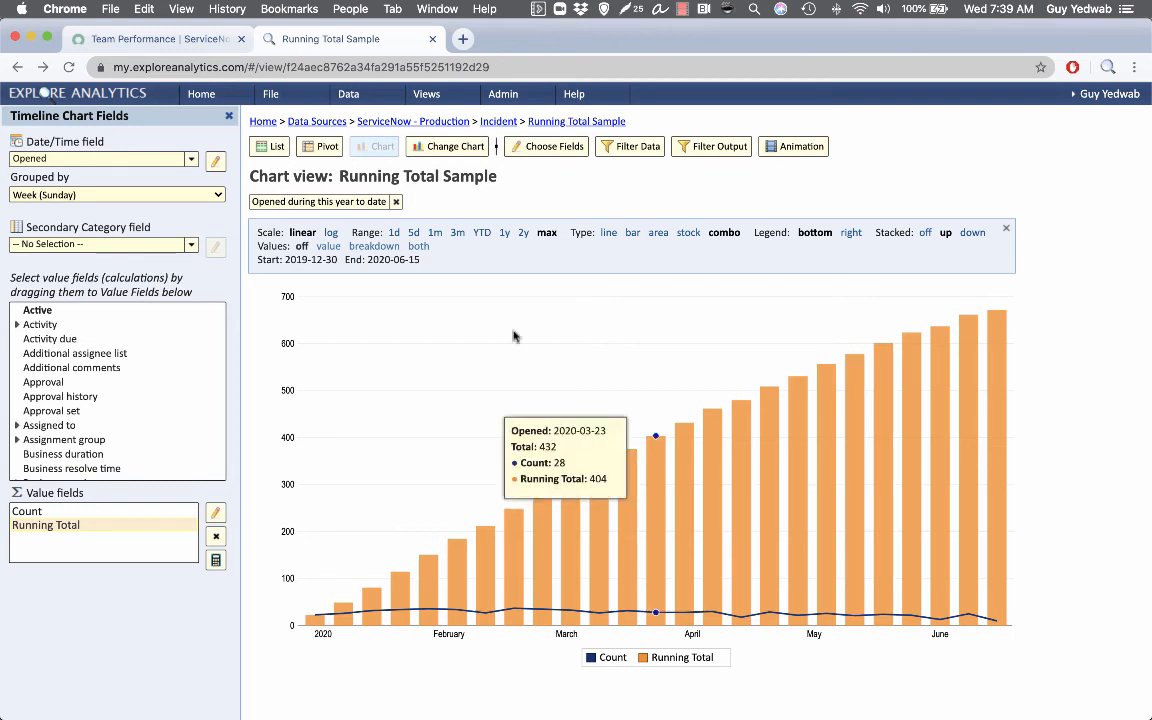
mouse_move(440, 132)
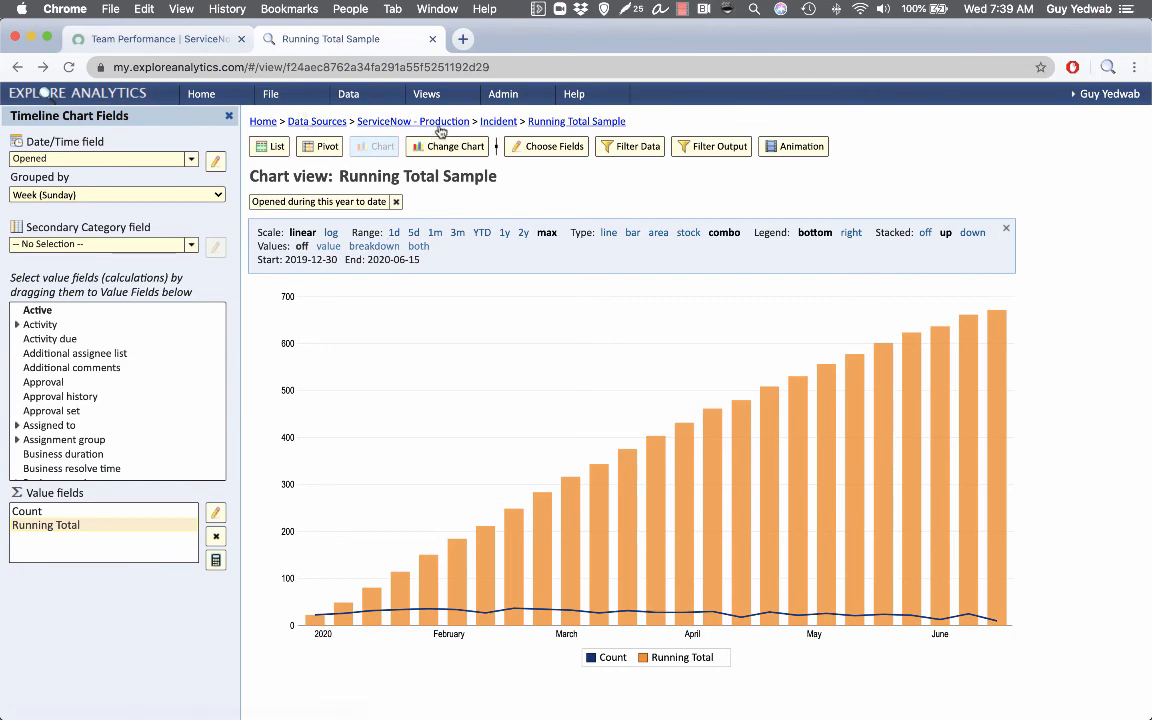
- Start publishing a live copy of the view via File > Publish with Publish to ServiceNow ticked
click(270, 94)
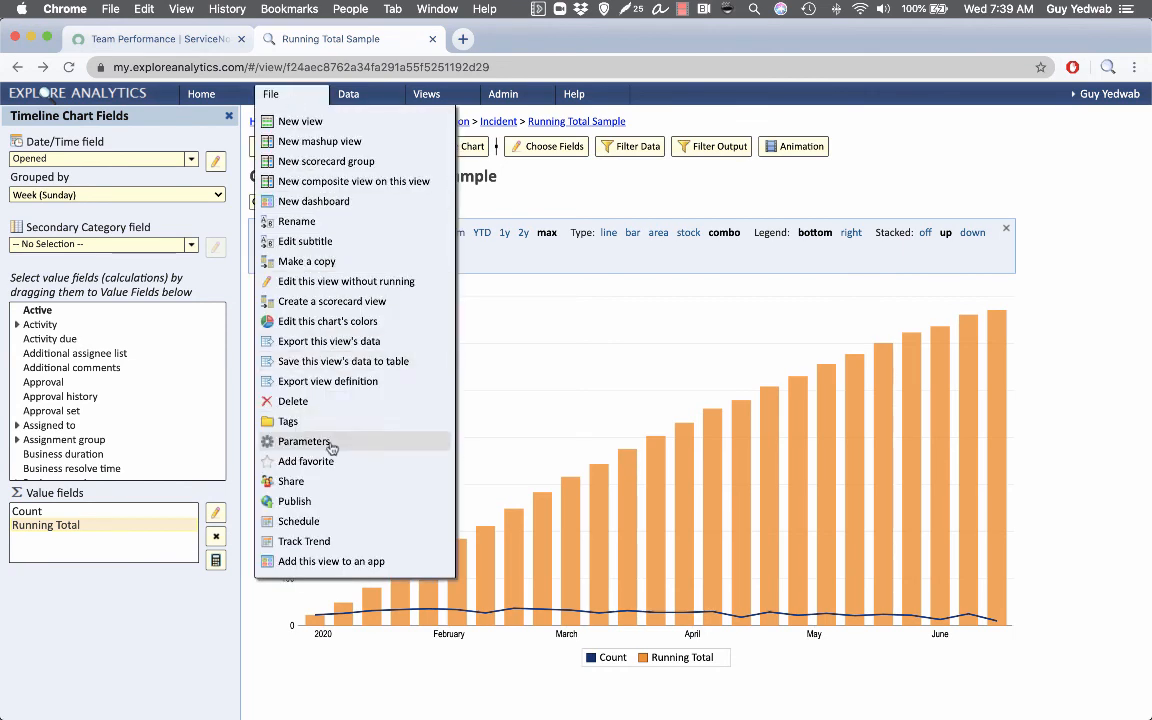
click(294, 500)
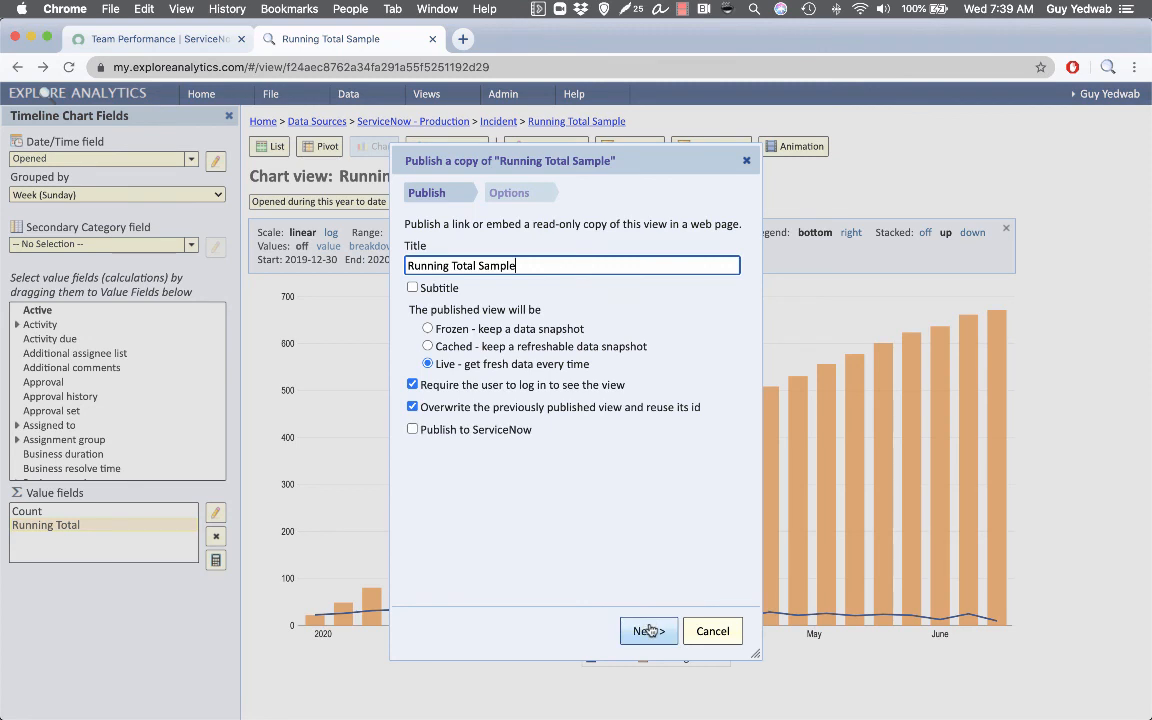
click(412, 428)
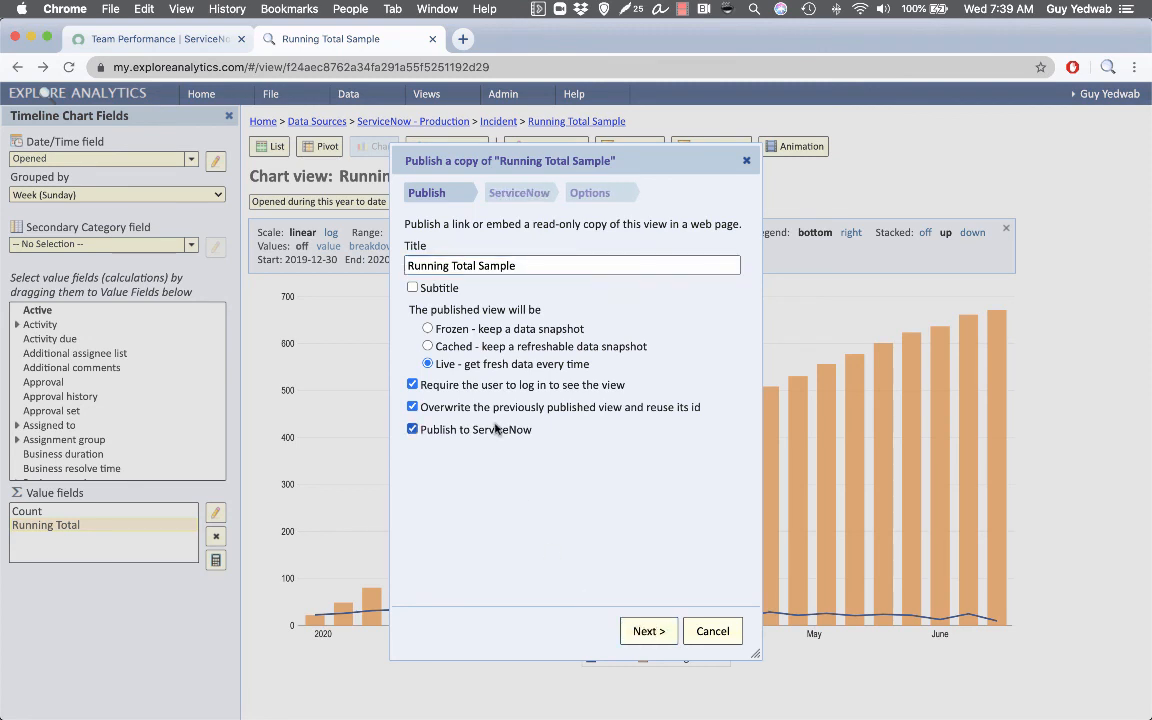